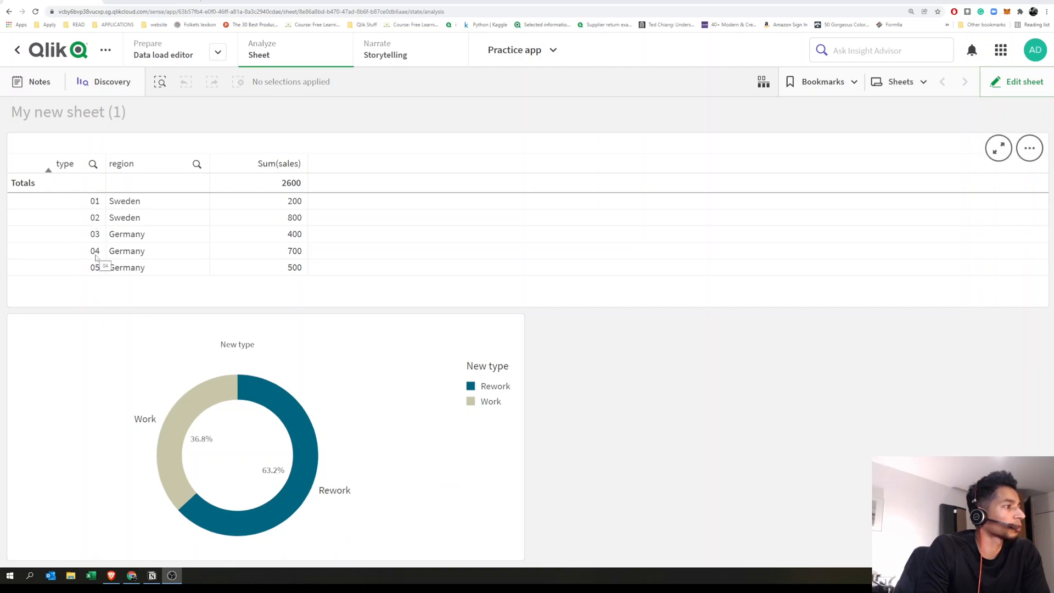
mouse_move(267, 429)
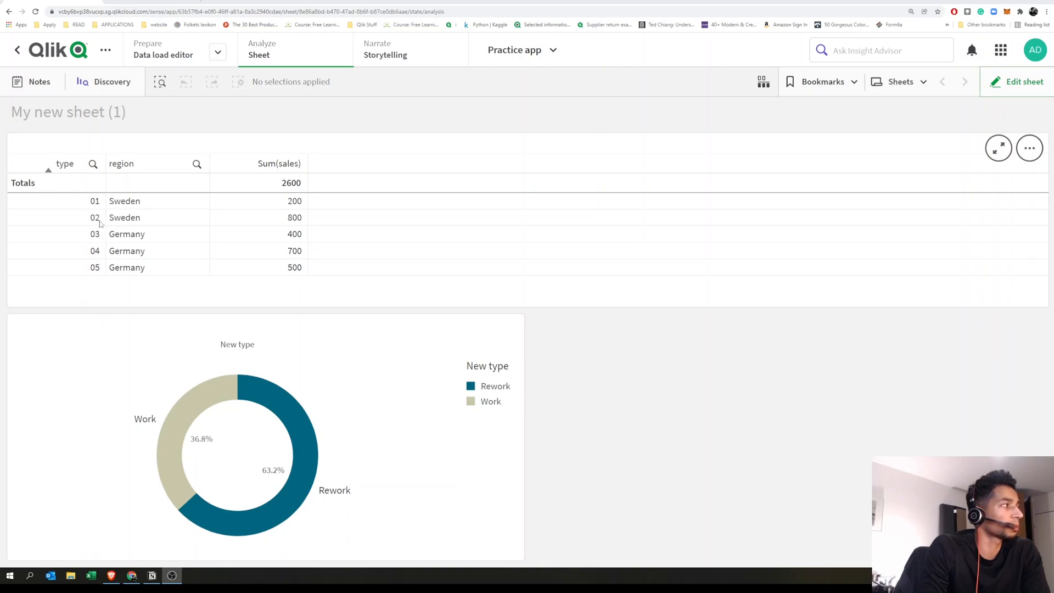
mouse_move(101, 242)
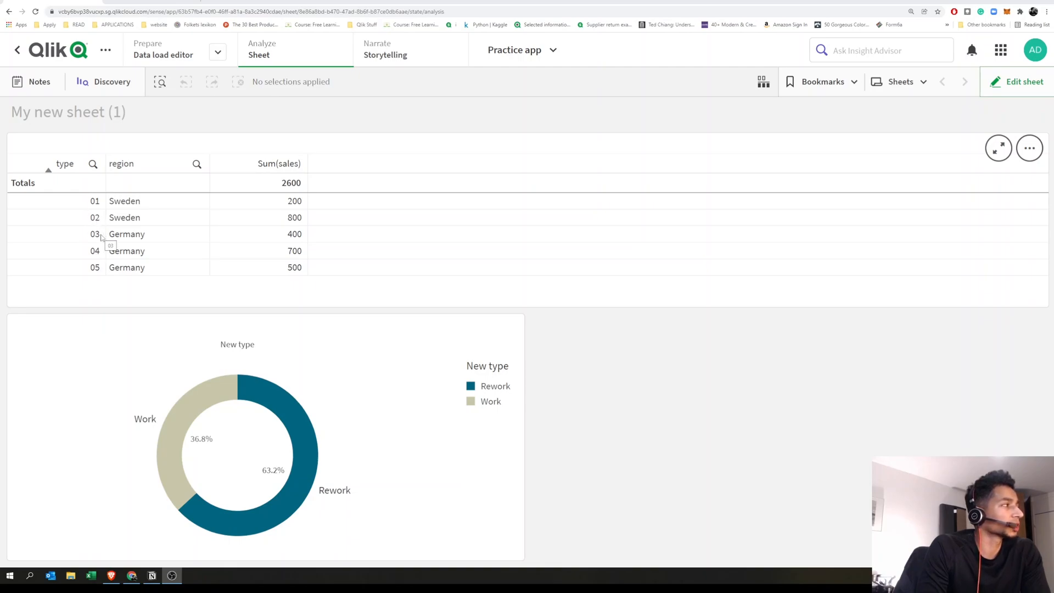
mouse_move(96, 258)
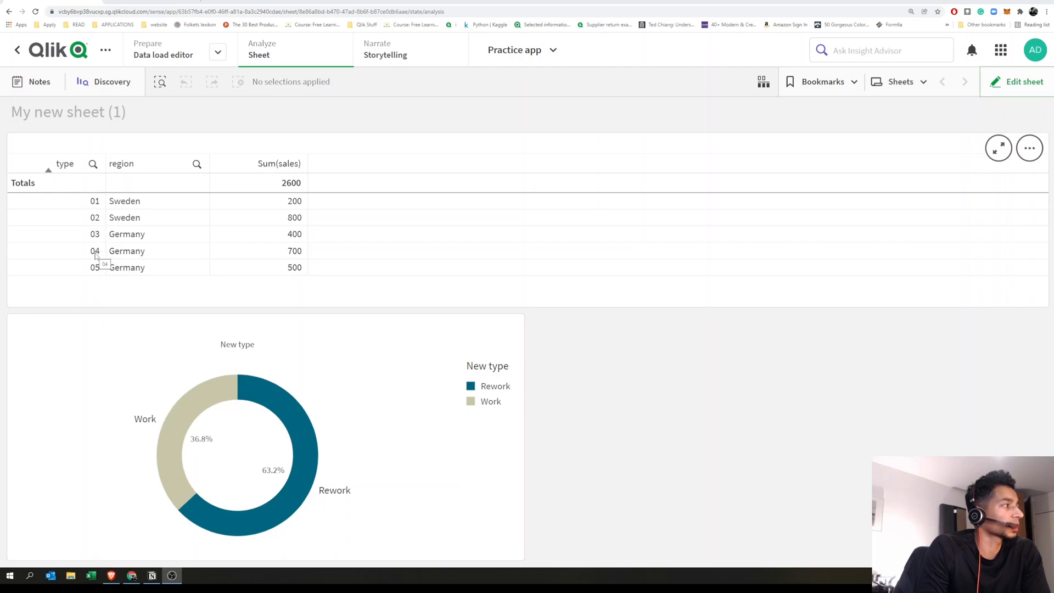
mouse_move(94, 209)
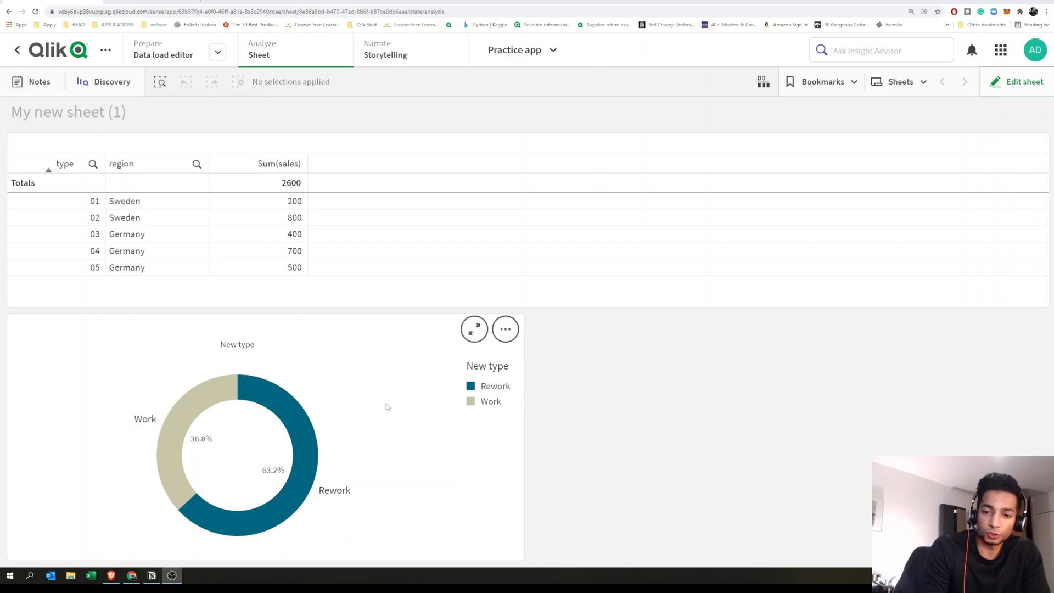
mouse_move(358, 407)
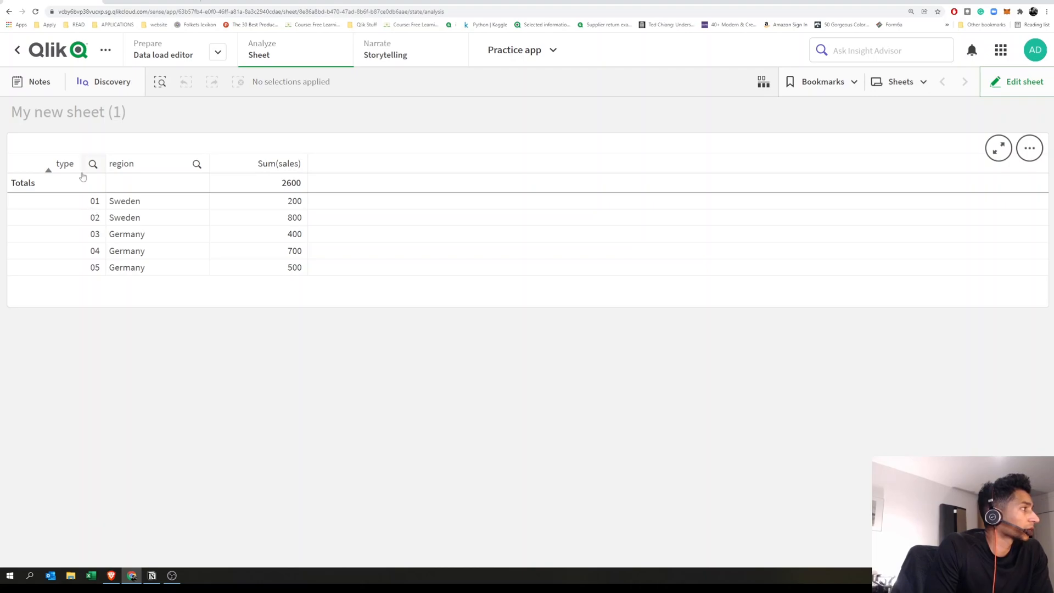
mouse_move(96, 224)
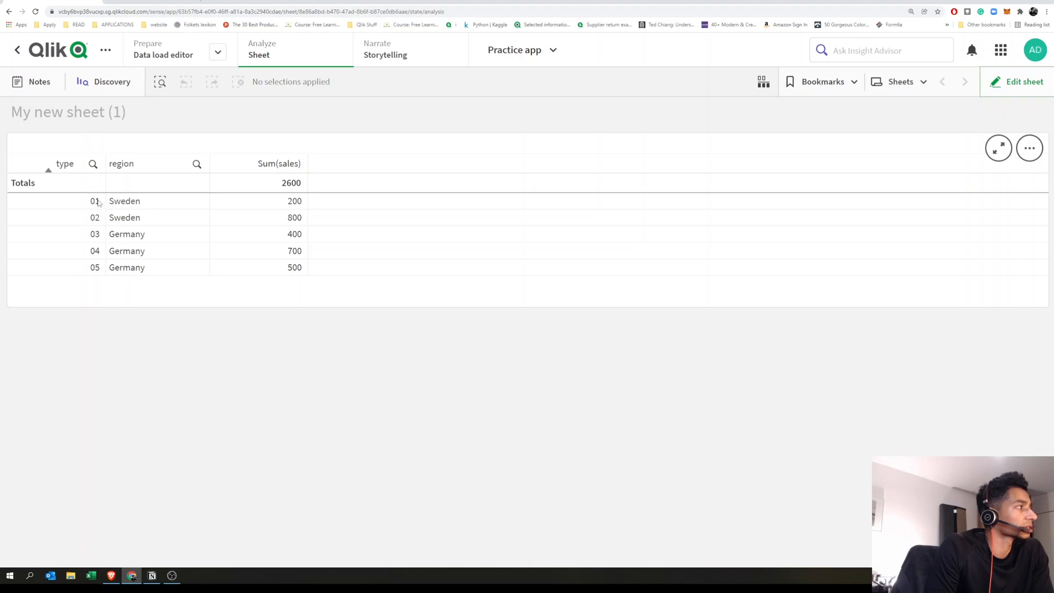
mouse_move(98, 270)
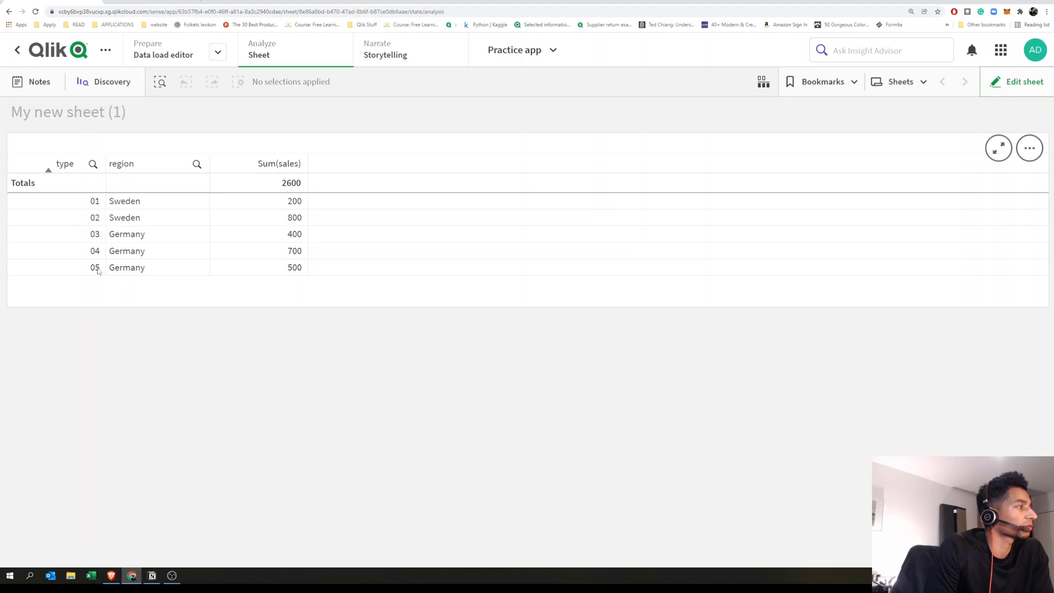
mouse_move(99, 251)
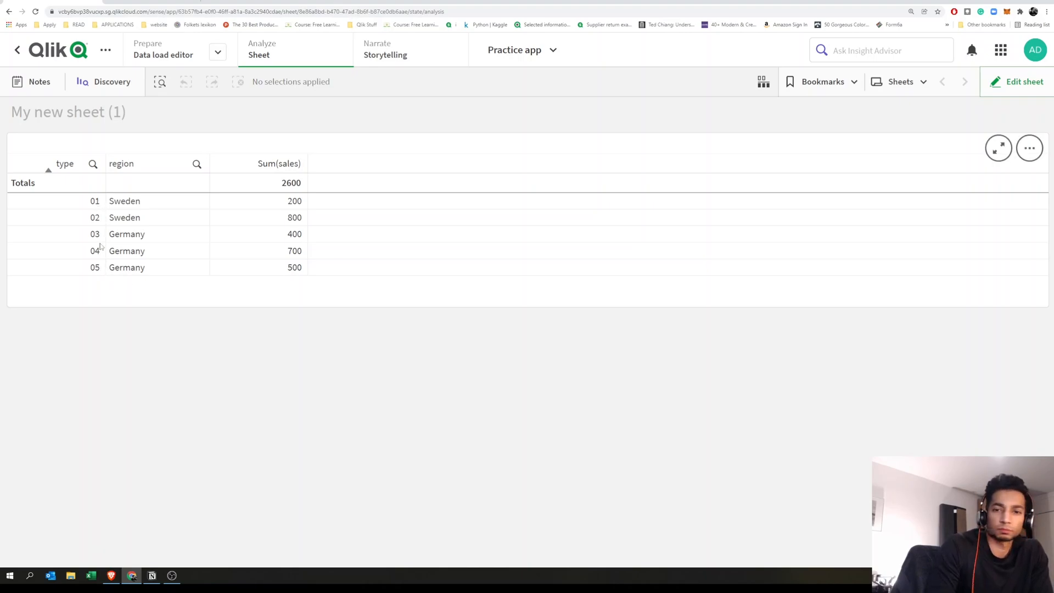
mouse_move(101, 247)
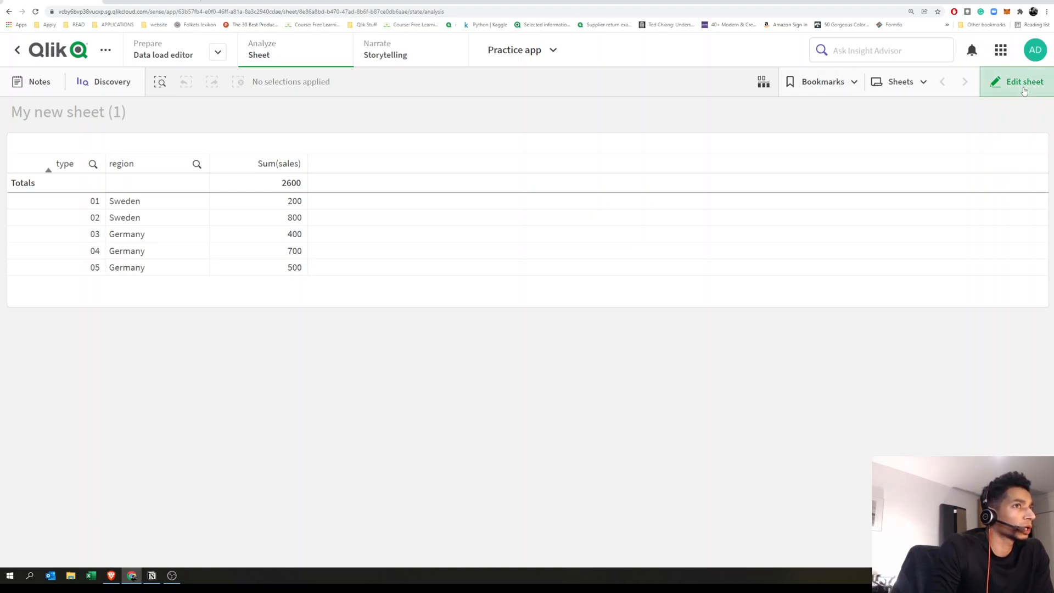
mouse_move(1023, 81)
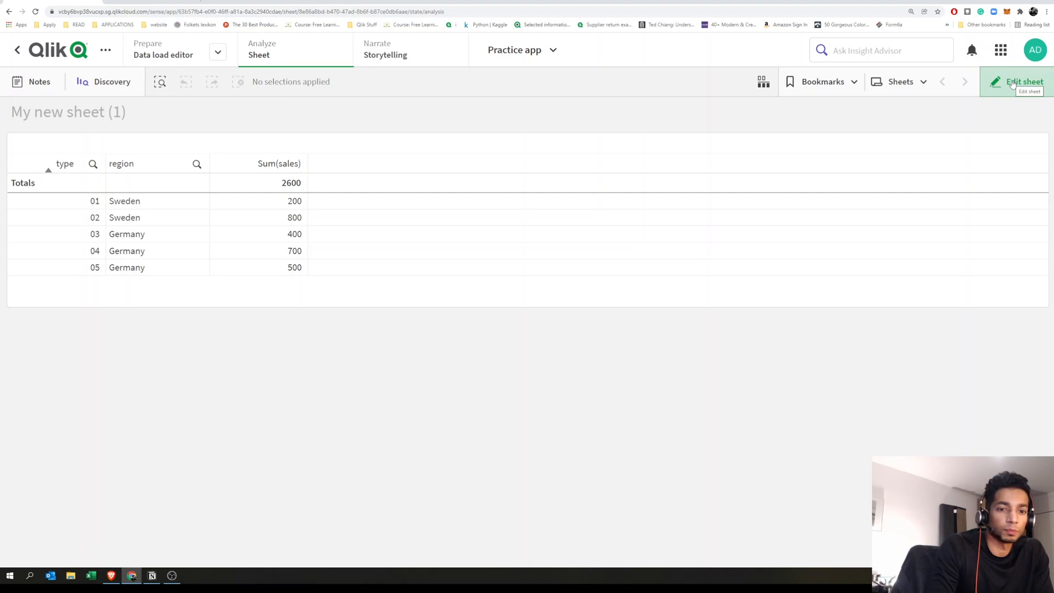
Step: Put the sheet into edit mode and start a new master dimension under Master items > Dimensions
left_click(1022, 82)
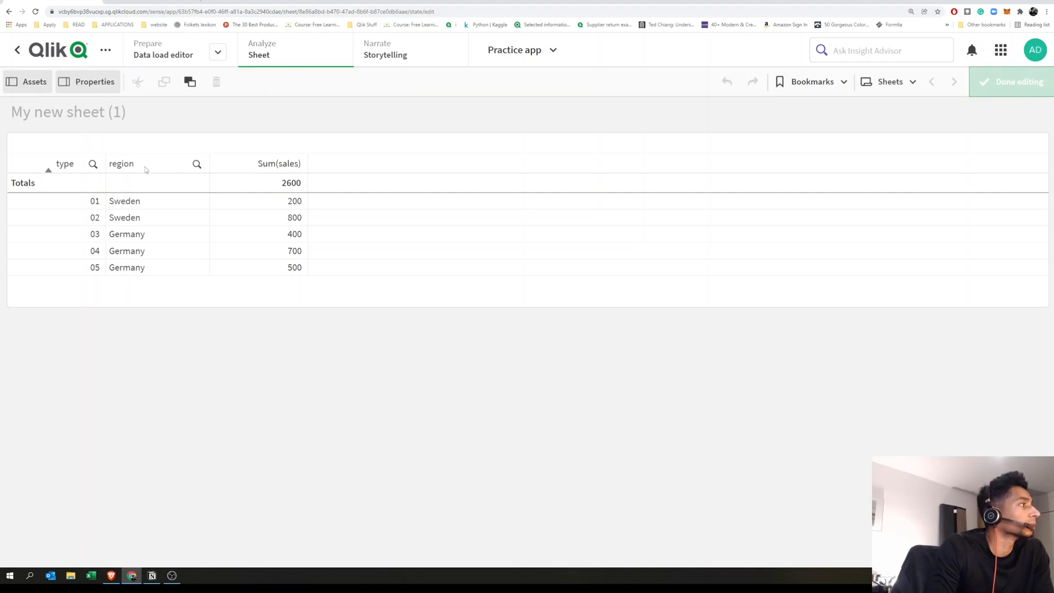
left_click(93, 81)
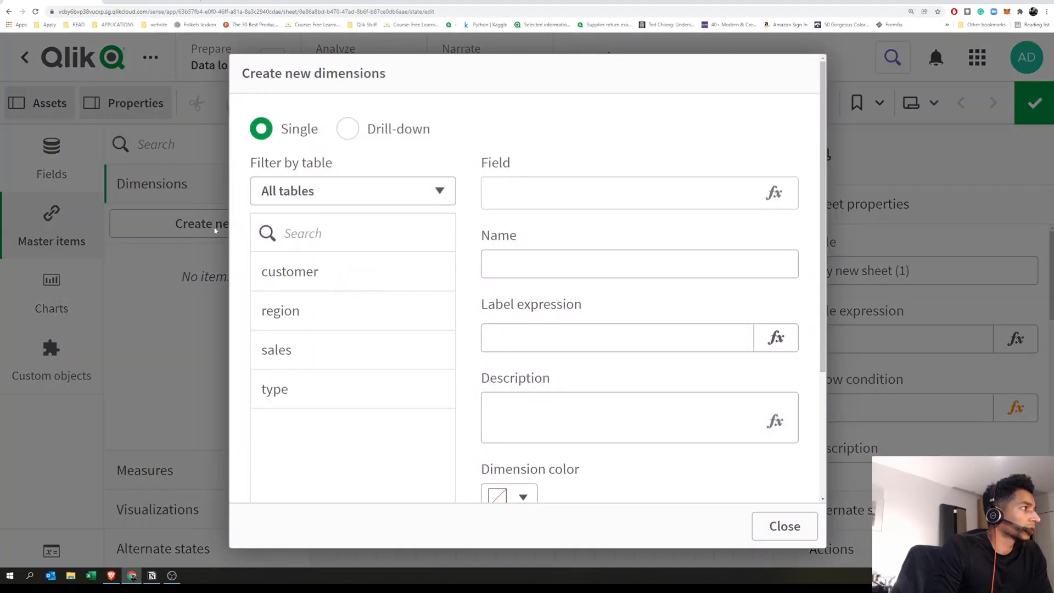
mouse_move(750, 249)
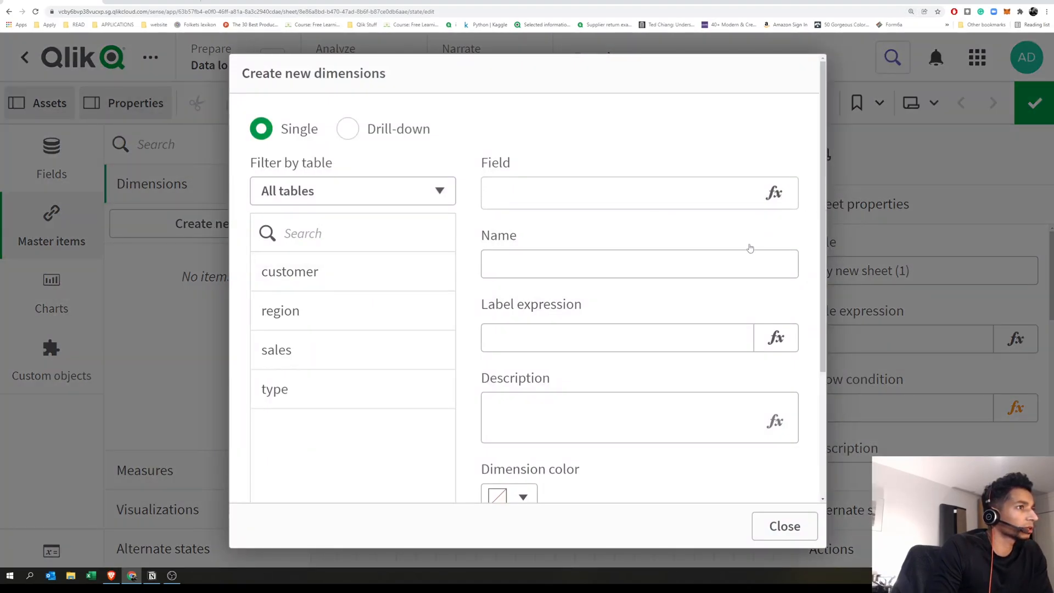
Step: Begin the dimension expression with if(match(type,'02','03'),'Reworked', in the expression editor
left_click(774, 192)
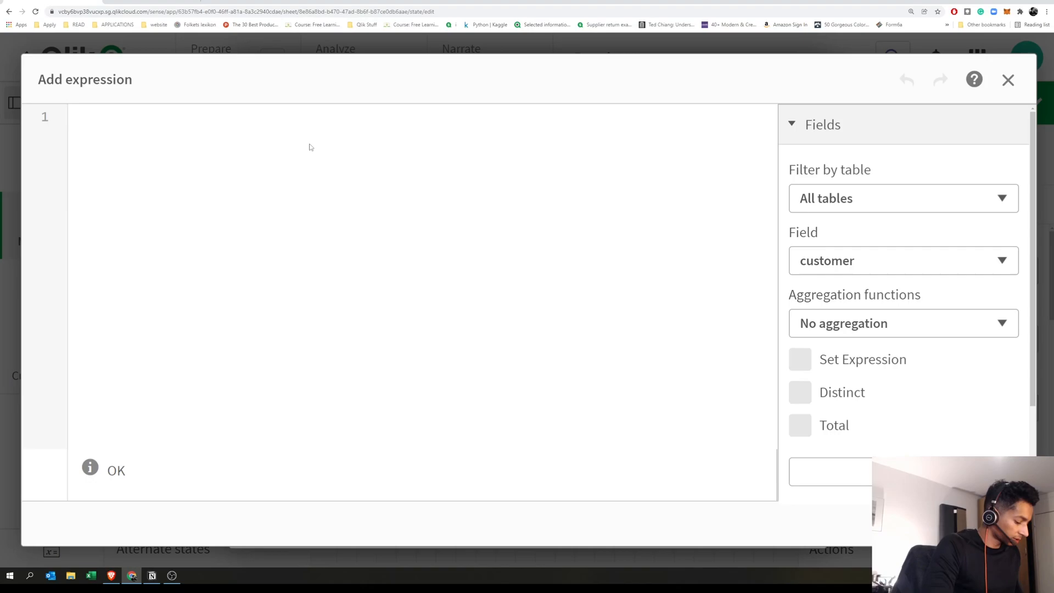
type("if(match")
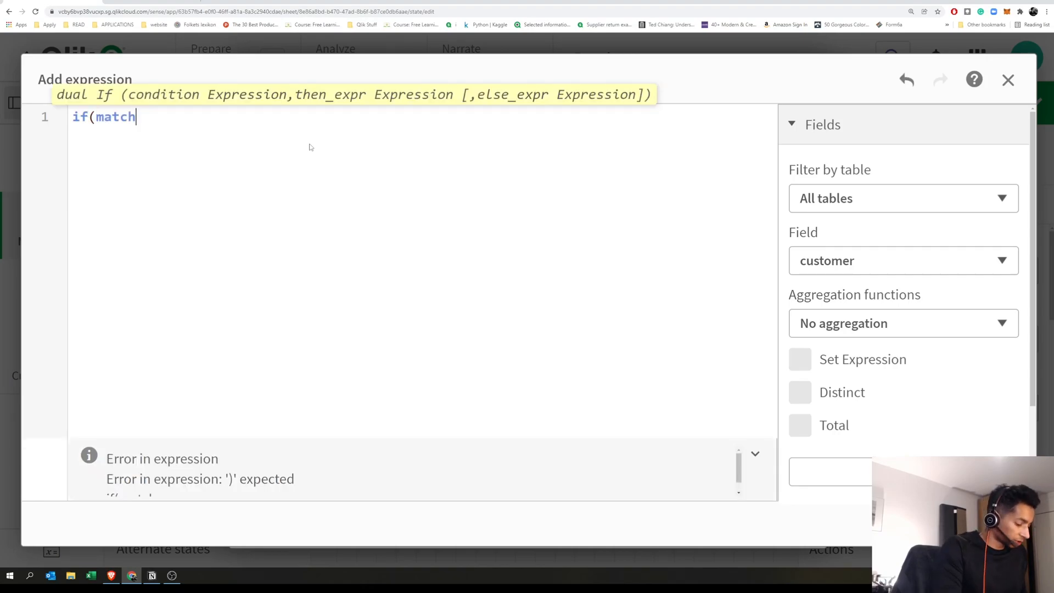
type("(type")
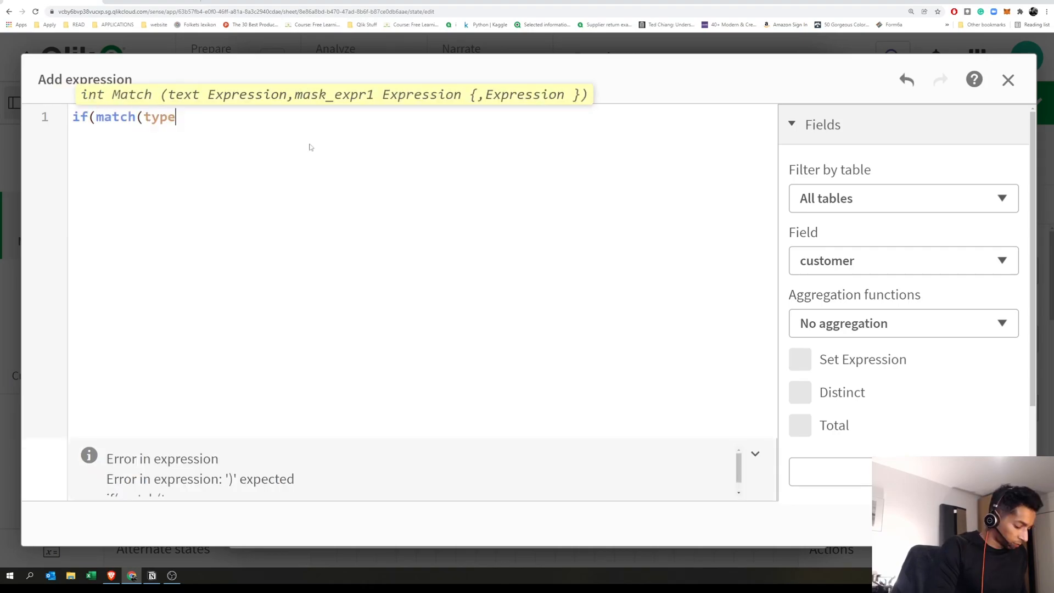
type(",'")
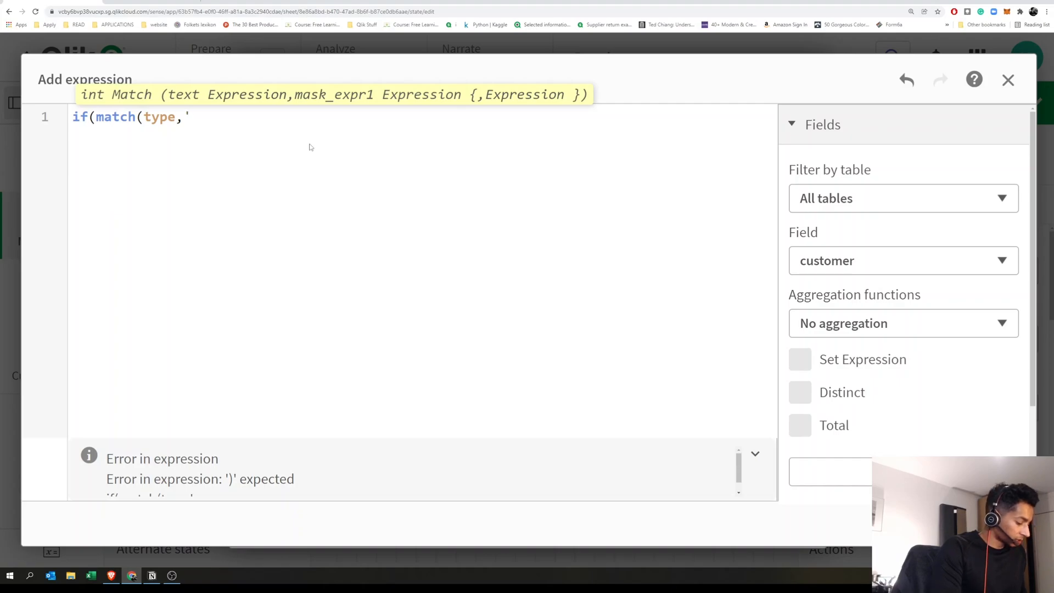
type("02',")
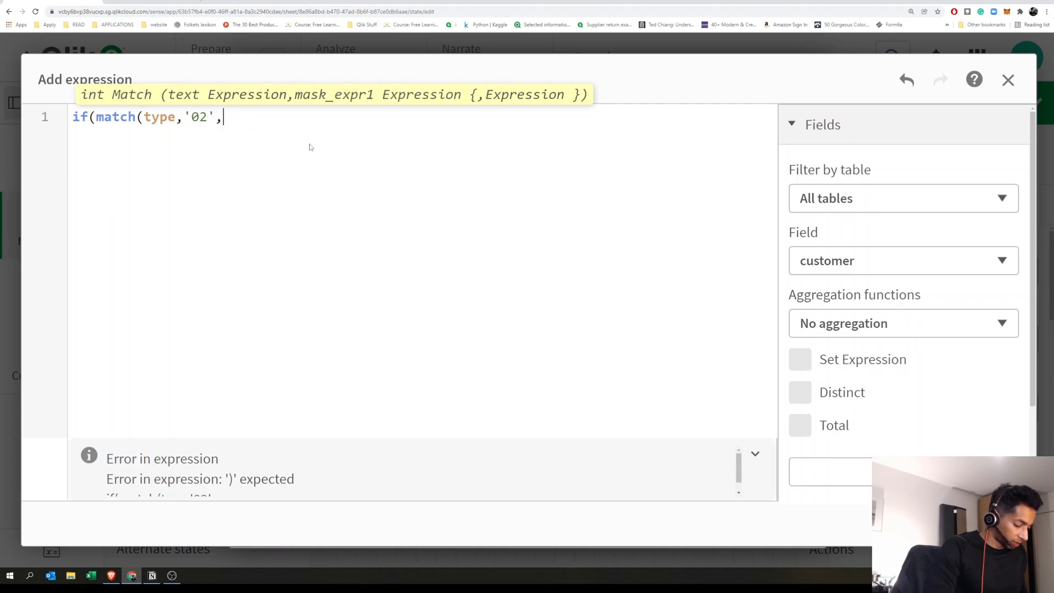
type("'03')")
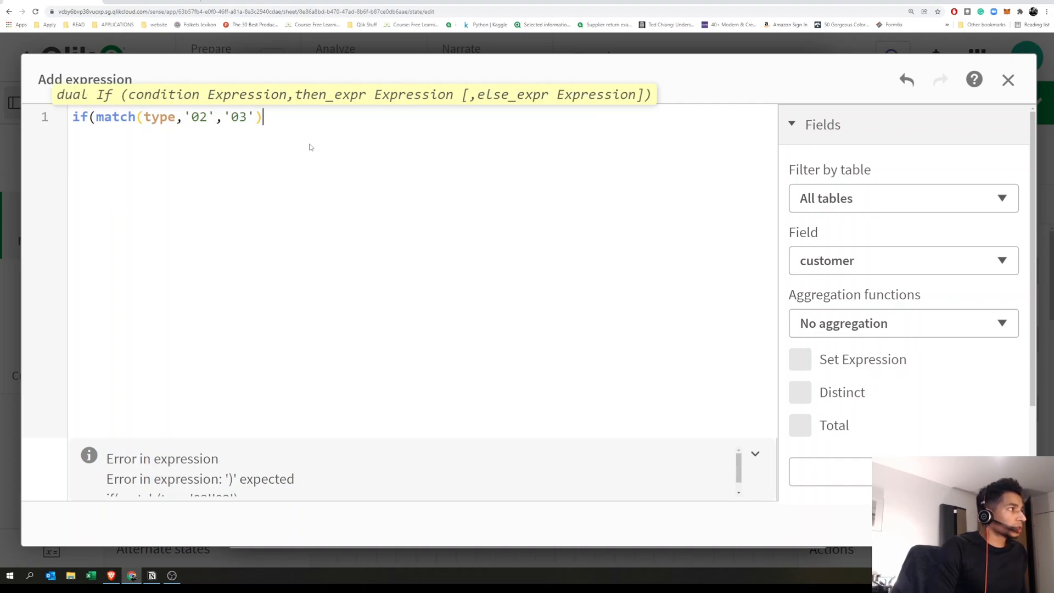
type(",")
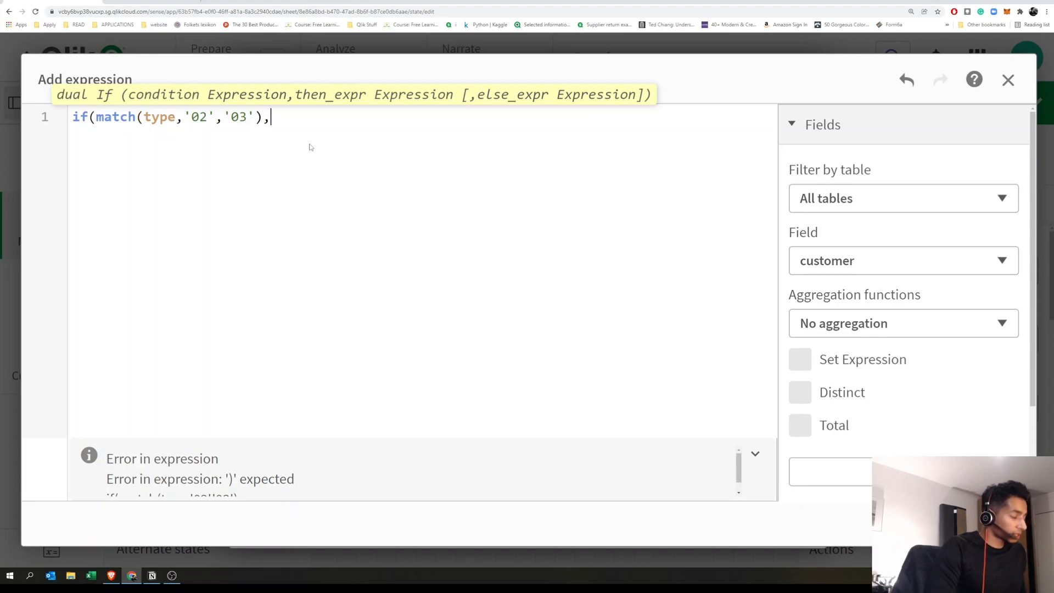
type("'")
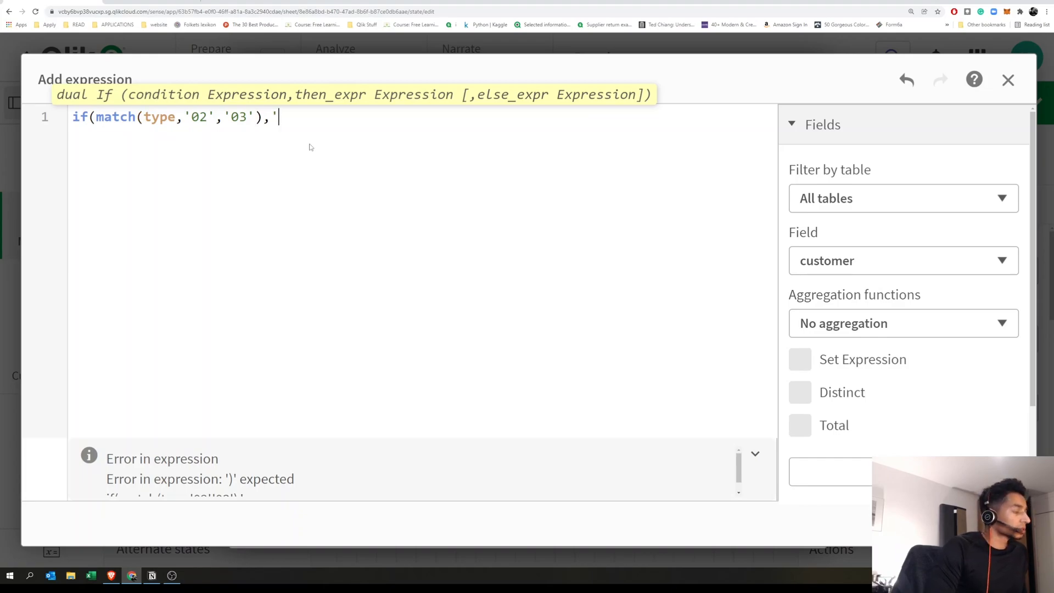
type("Reworked'")
type("if(match")
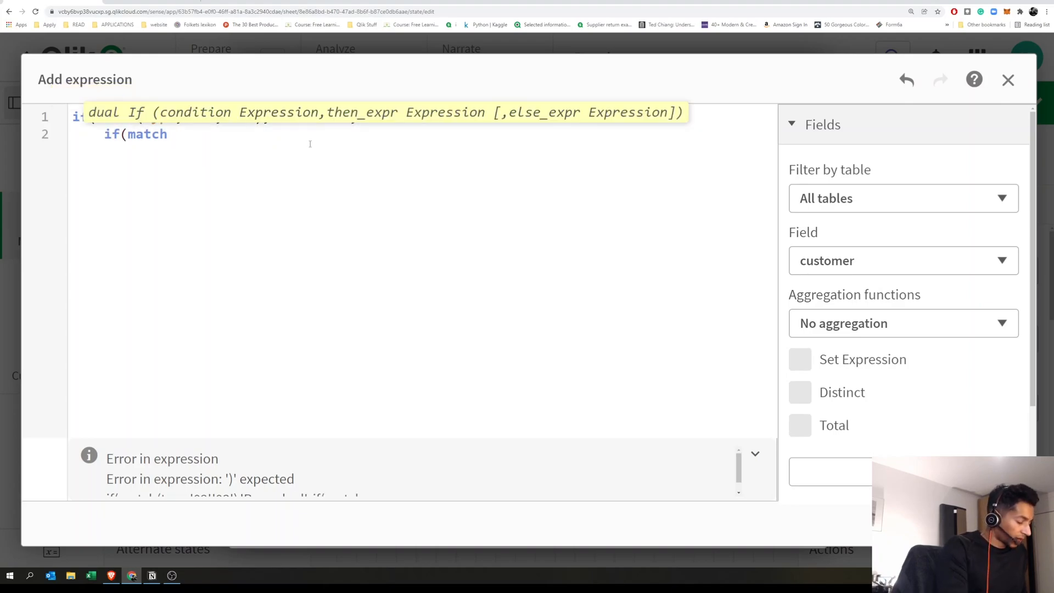
Step: Finish the expression with if(match(type,'04'),'Worked',null())) and apply it
type("(type,'04")
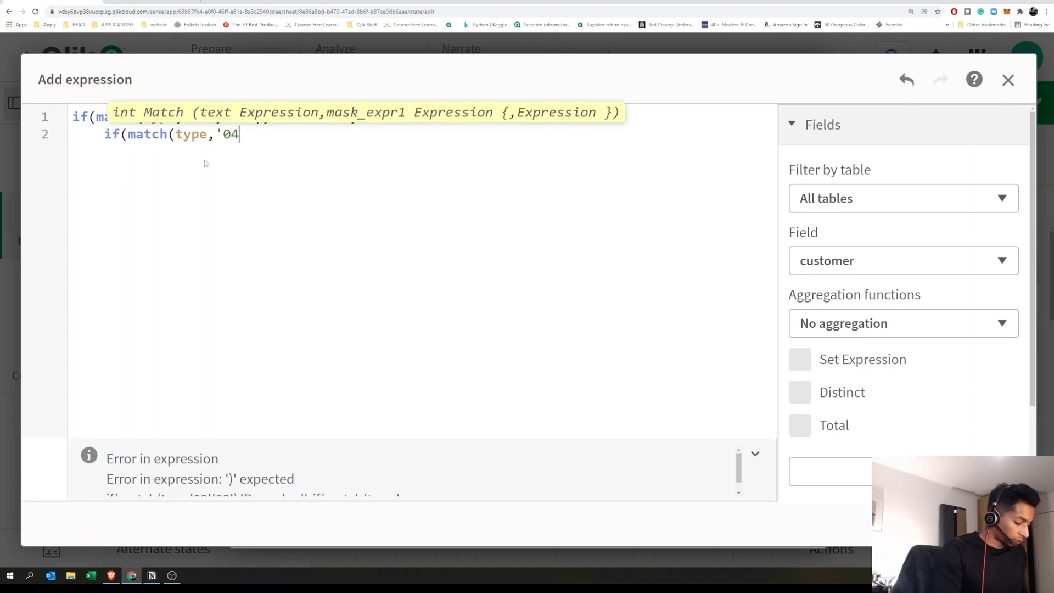
type("')")
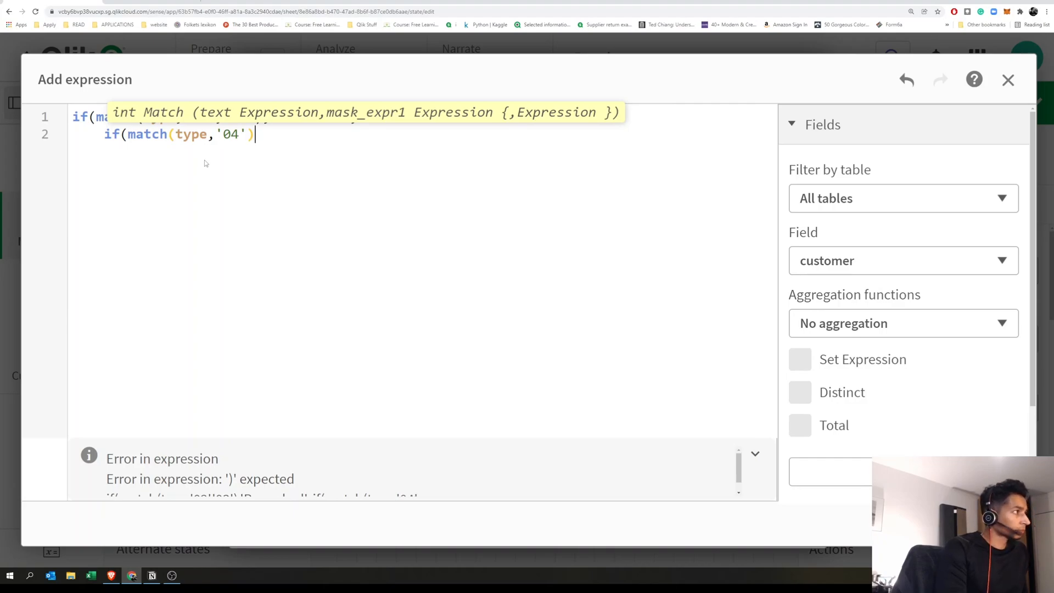
type(",'Worked',")
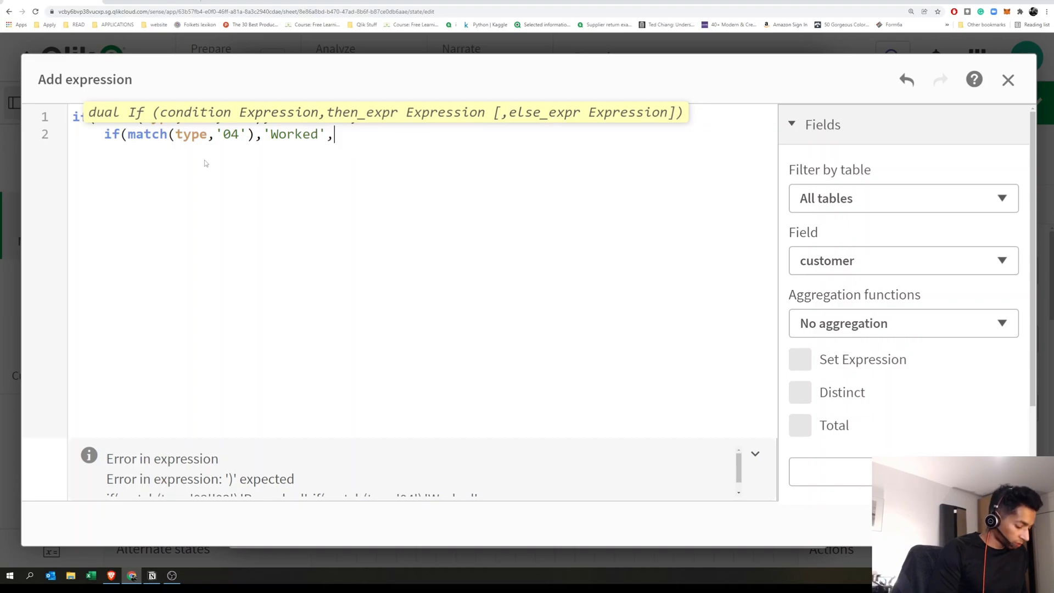
type("null()))")
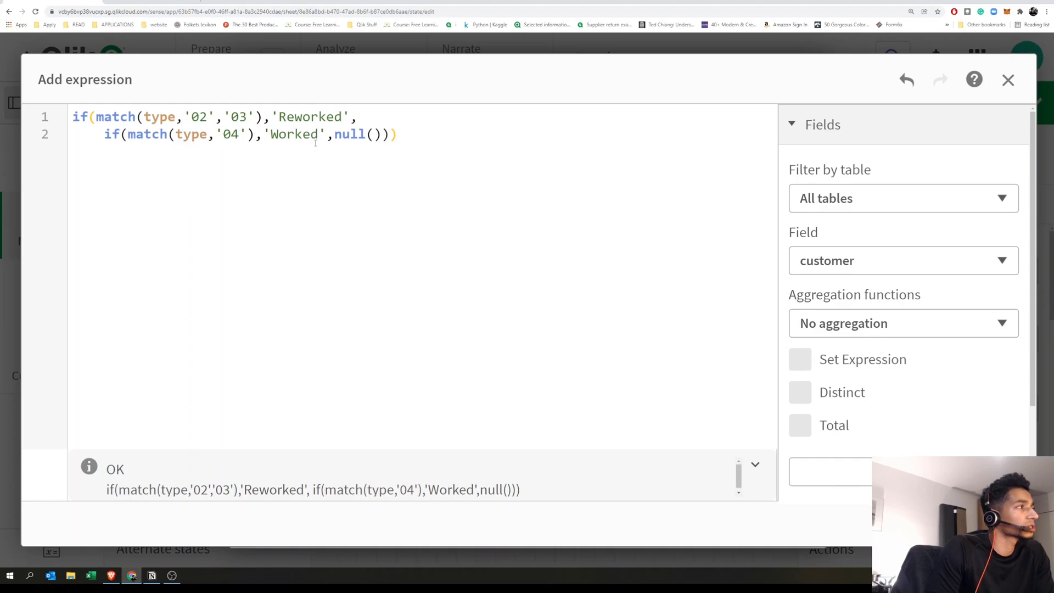
left_click(198, 116)
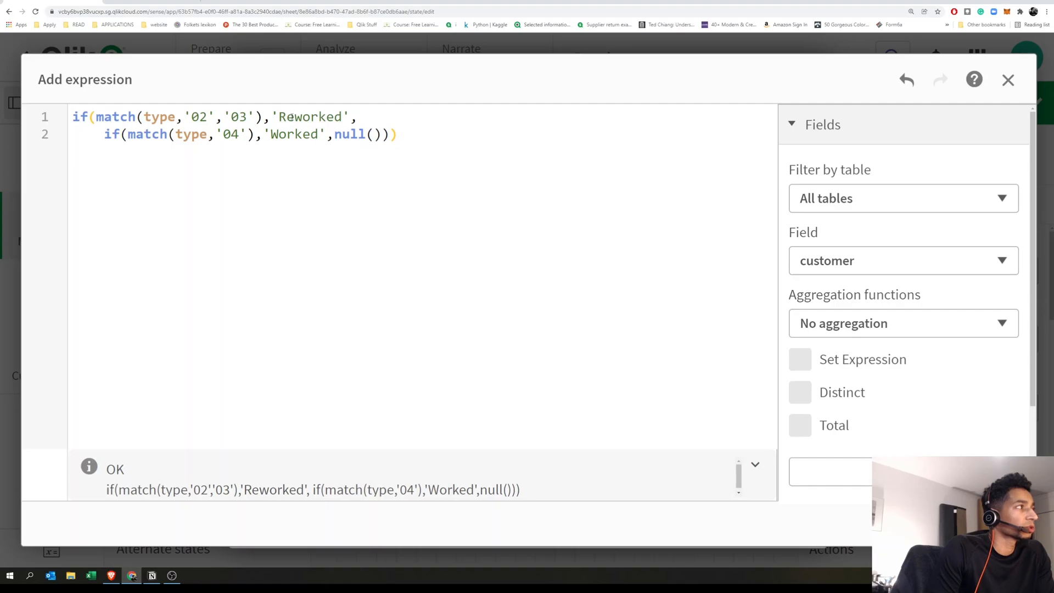
double_click(309, 116)
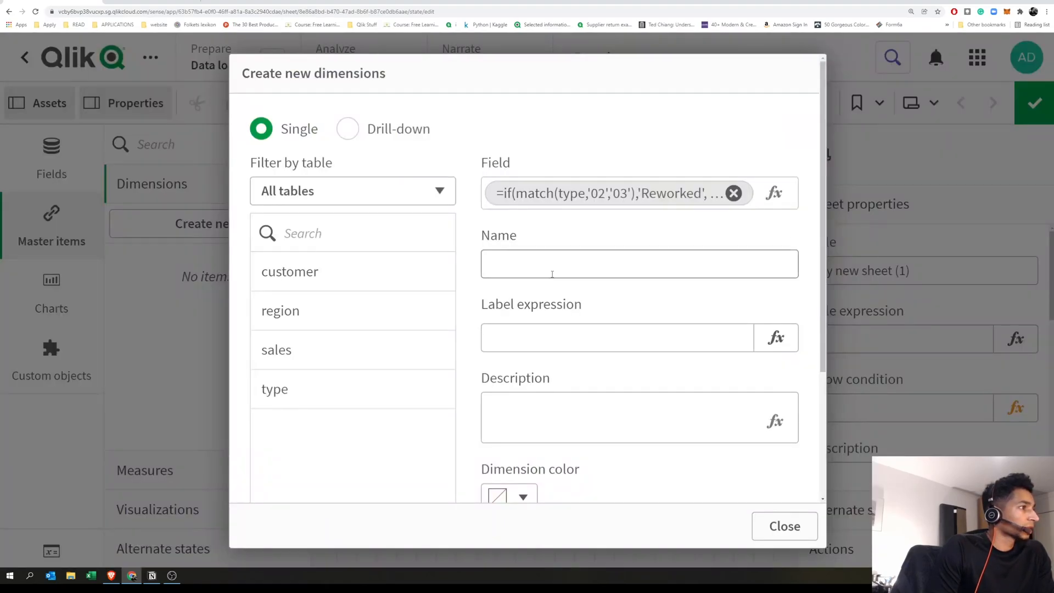
Step: Name the master dimension New_type, create it, and close the dimension dialog
type("New_type")
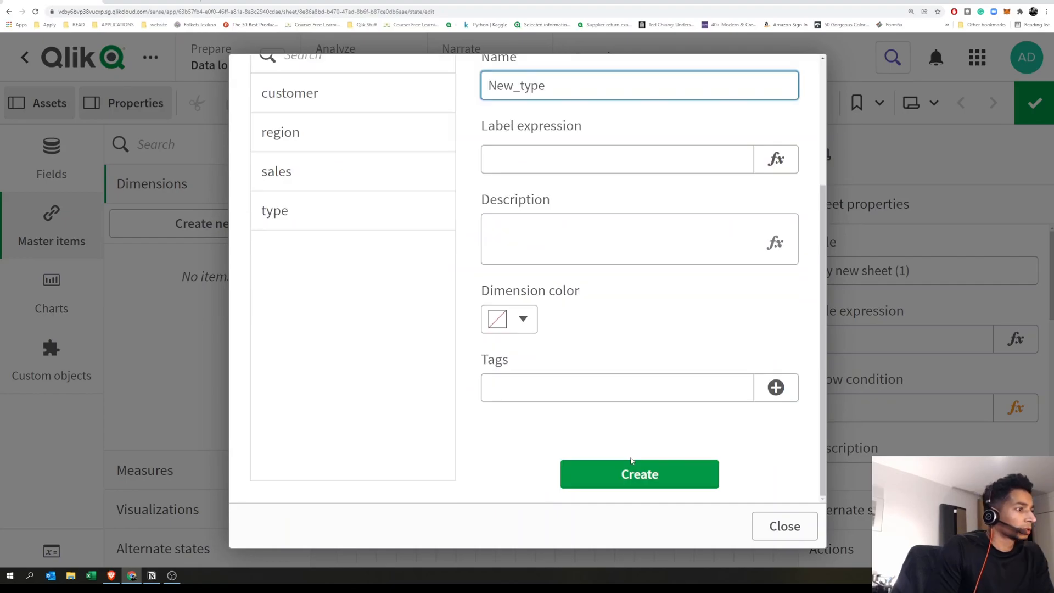
left_click(639, 474)
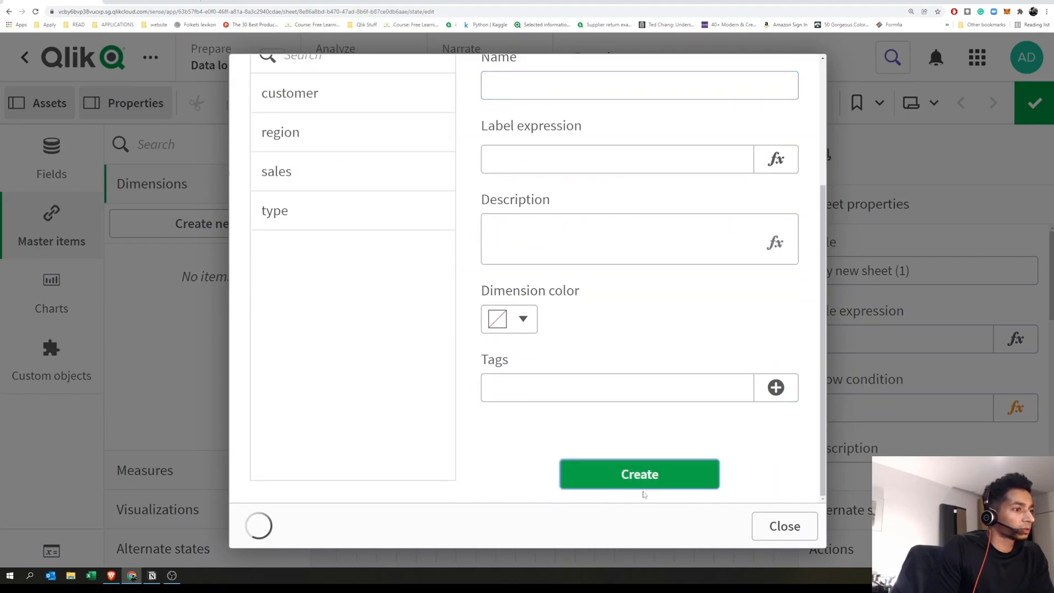
left_click(639, 473)
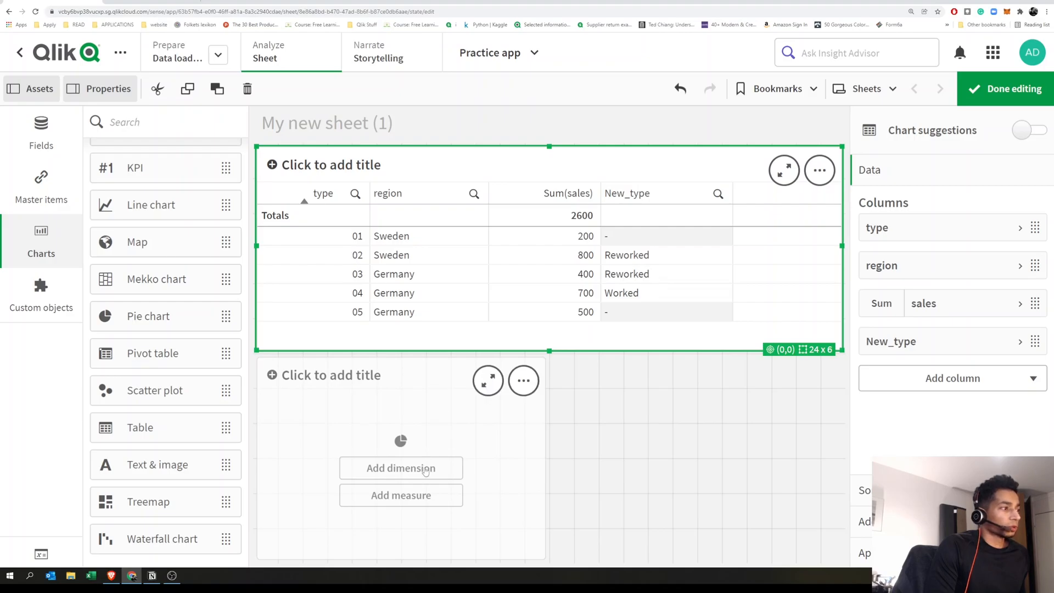
Step: Make the pie chart show Sum(sales) by New_type, excluding nulls, then open the load script
left_click(401, 468)
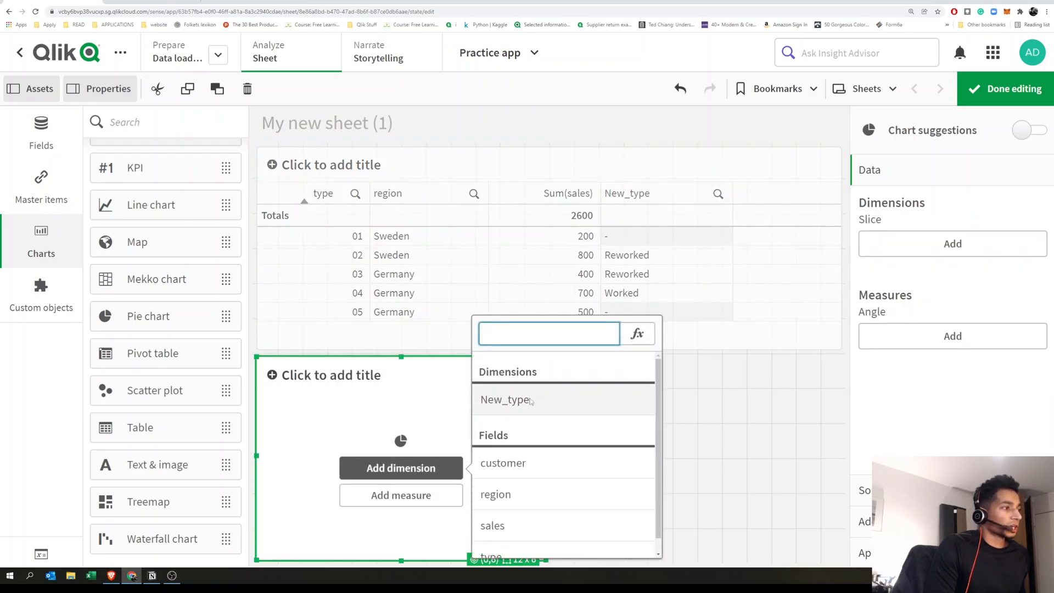
left_click(505, 399)
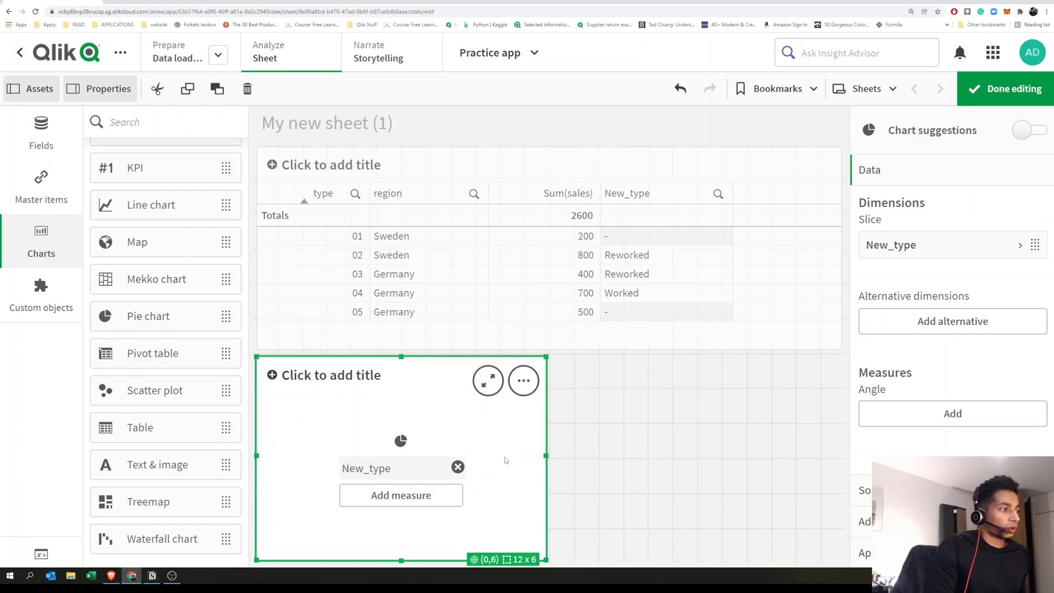
left_click(400, 494)
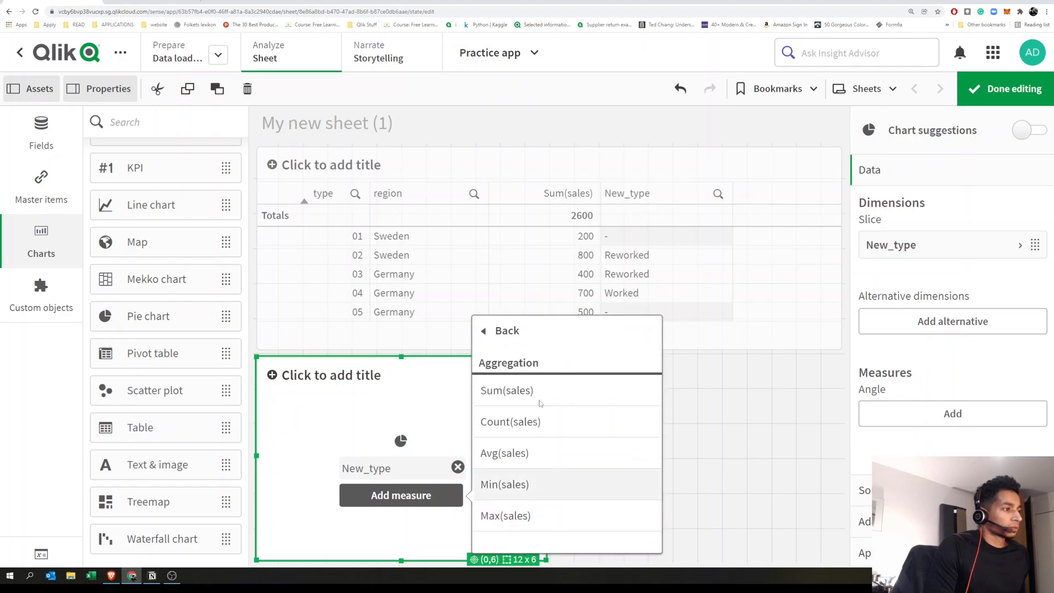
left_click(507, 389)
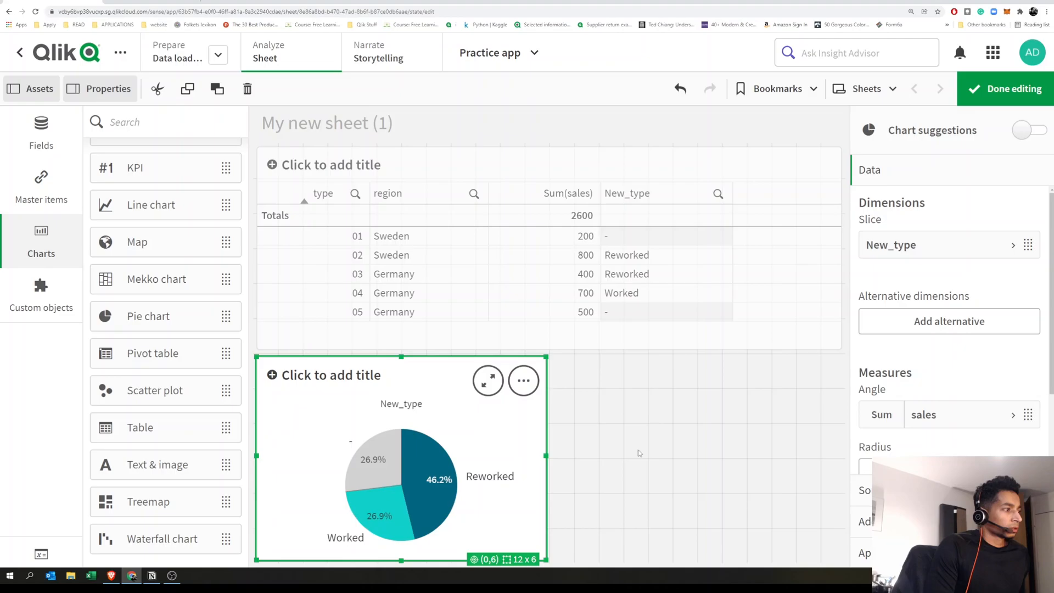
left_click(937, 245)
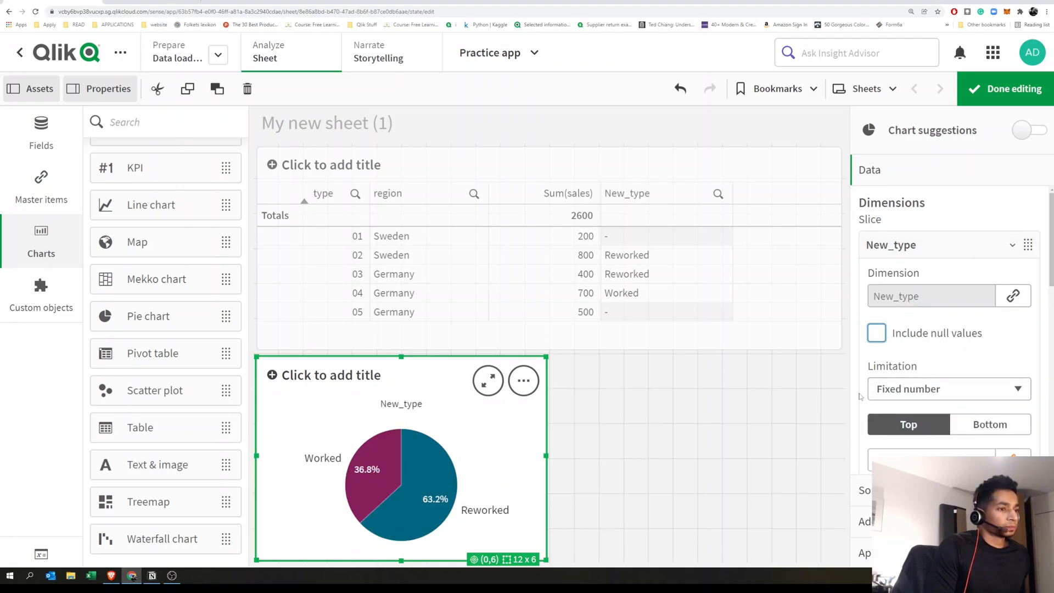
left_click(1004, 88)
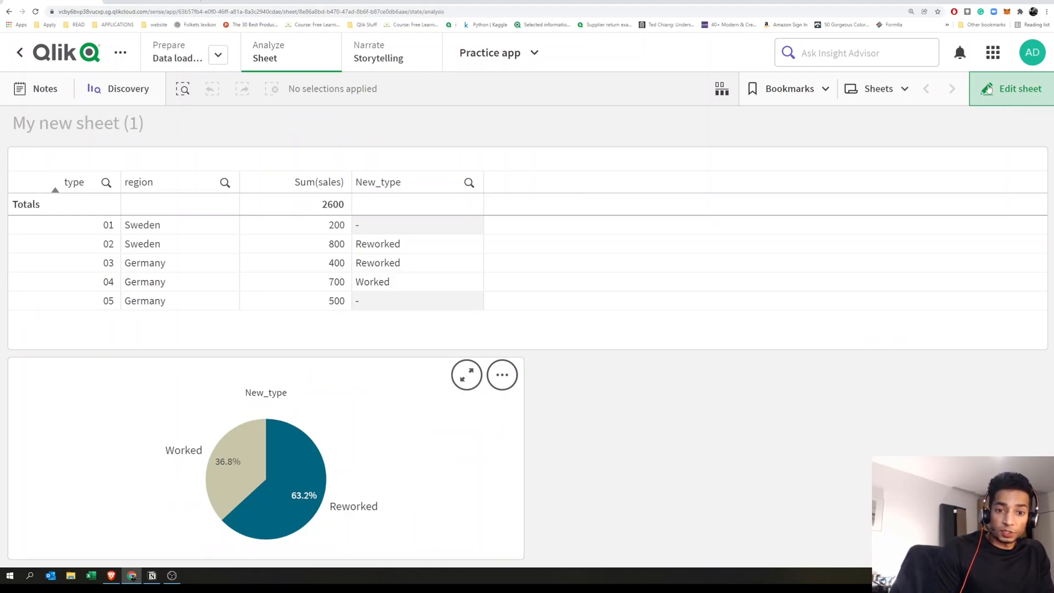
left_click(177, 51)
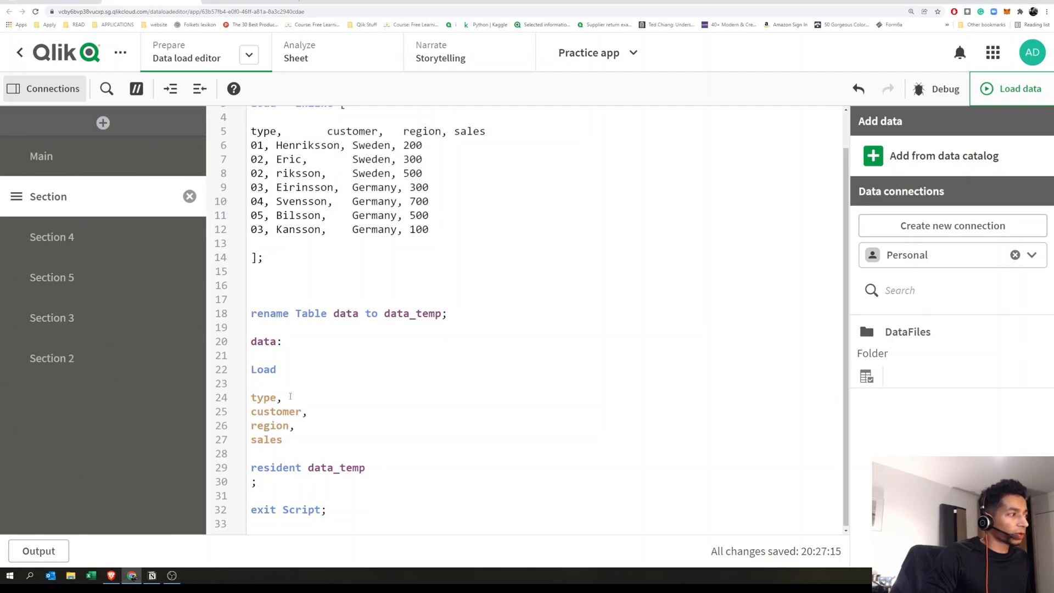
Step: Add an if/match line 'as script_new_type' after type in the script, then return to the sheet
key("Enter")
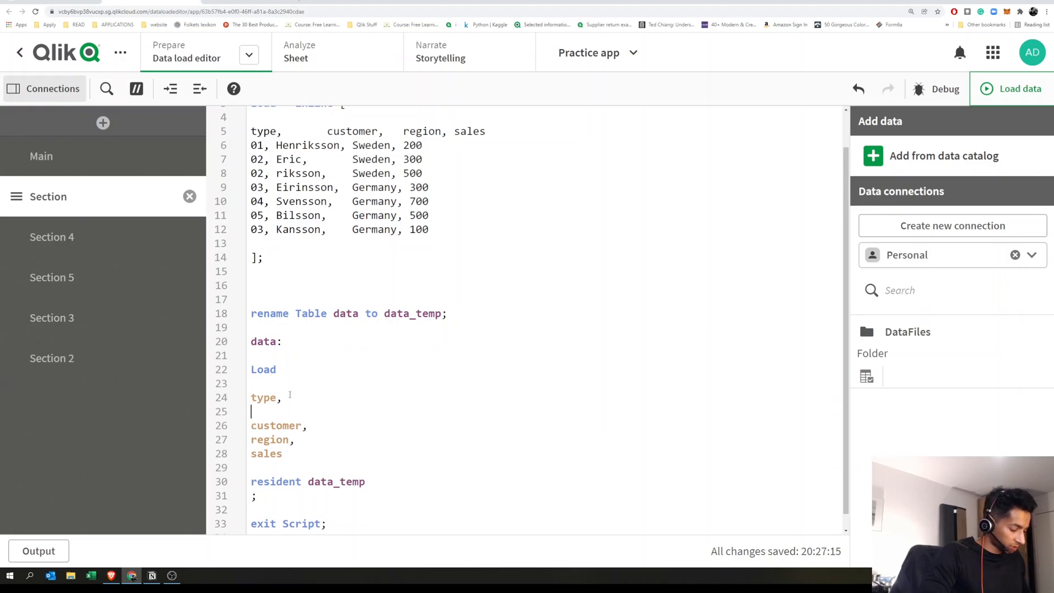
type("i")
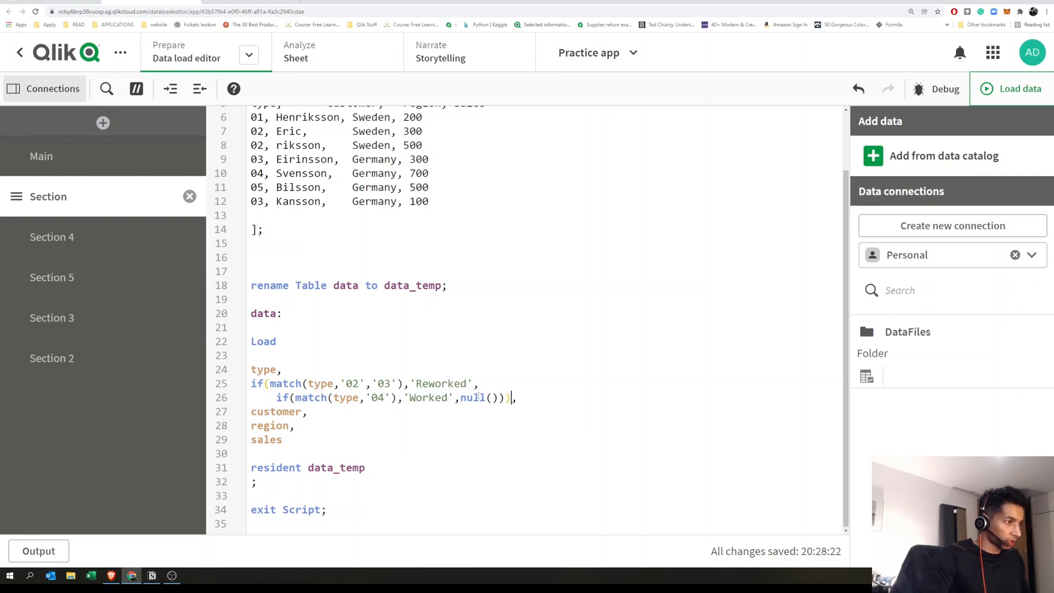
type("as")
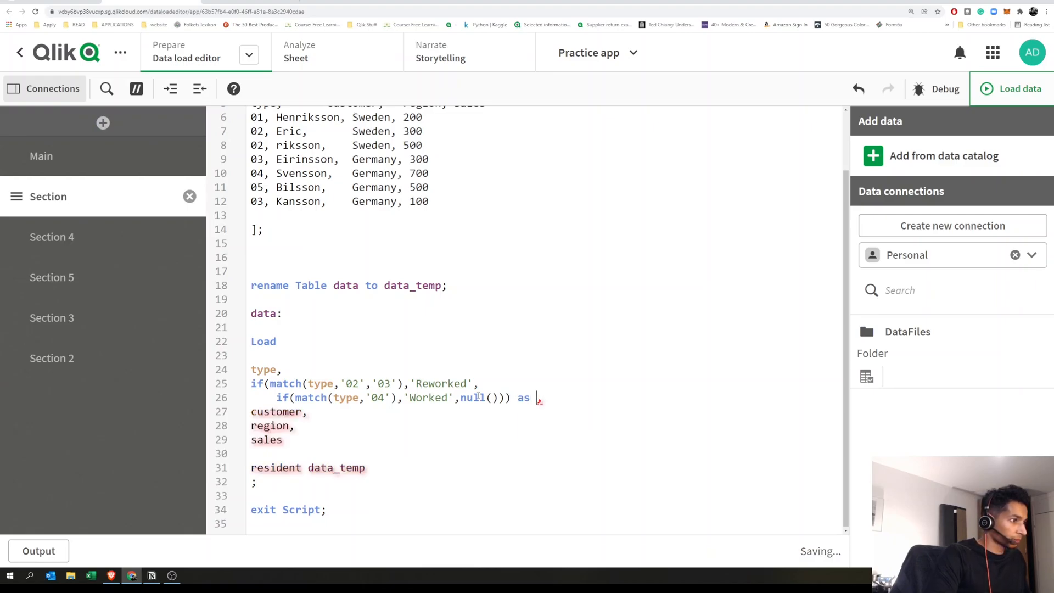
type("script_new_type")
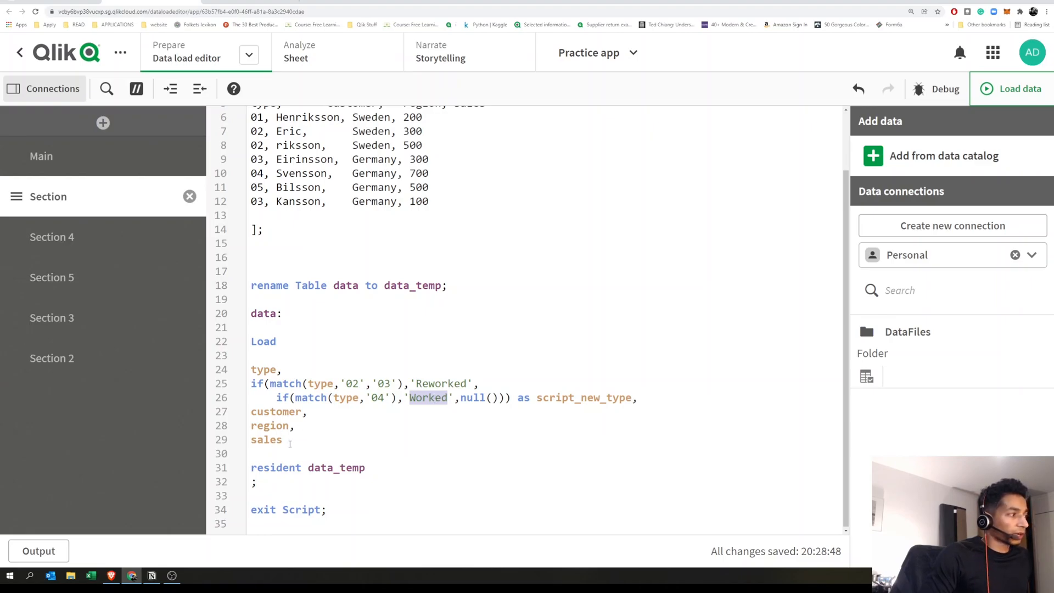
left_click(296, 58)
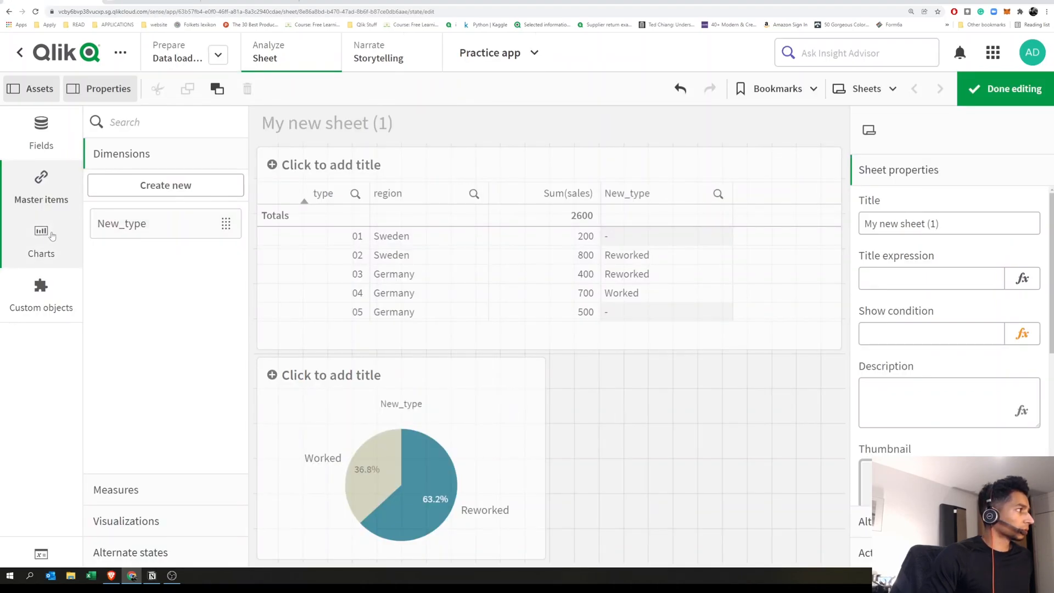
Step: Place a second pie chart of Sum(sales) by script_new_type beside the first
left_click(41, 239)
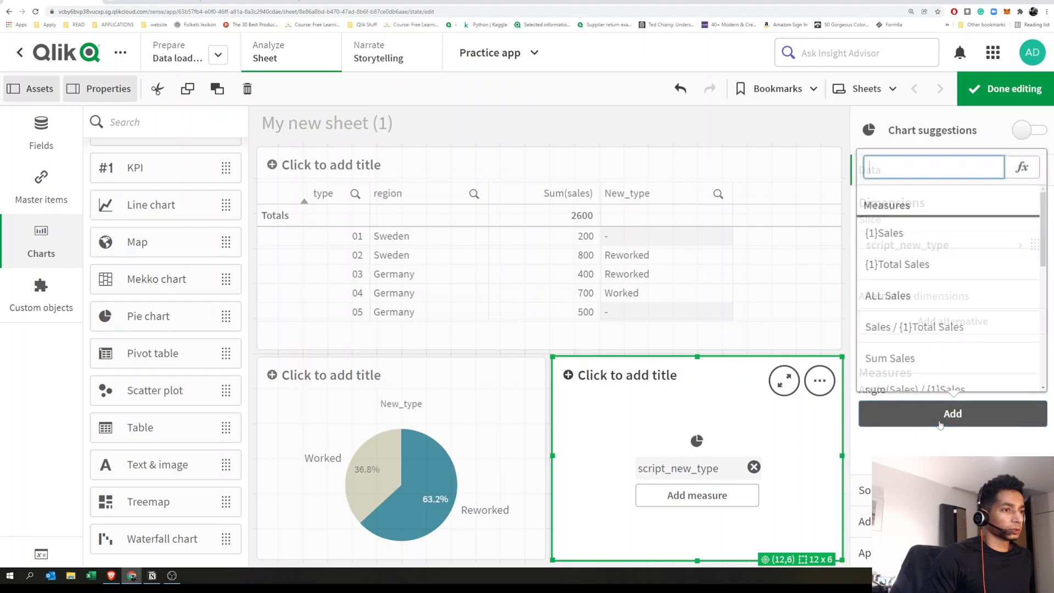
left_click(1004, 87)
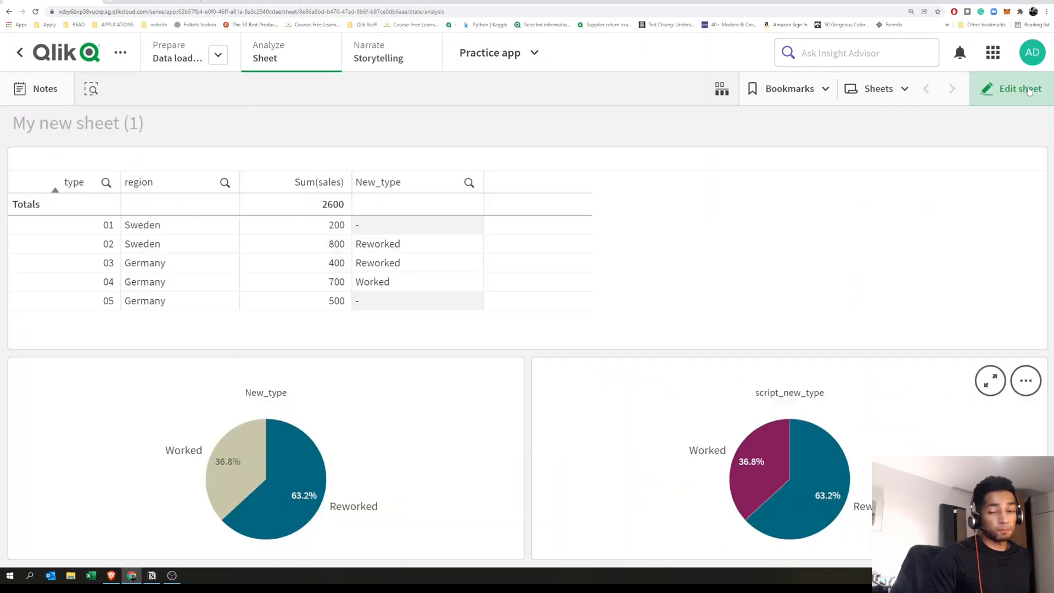